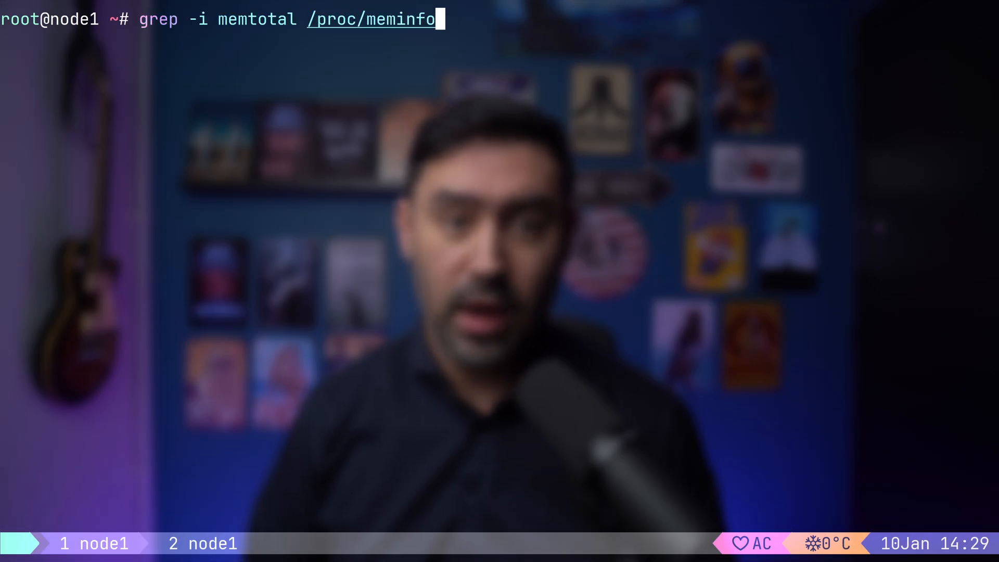
- Show MemTotal and full /proc/meminfo, then free in bytes and megabytes, and check the 1 GB file
key("Return")
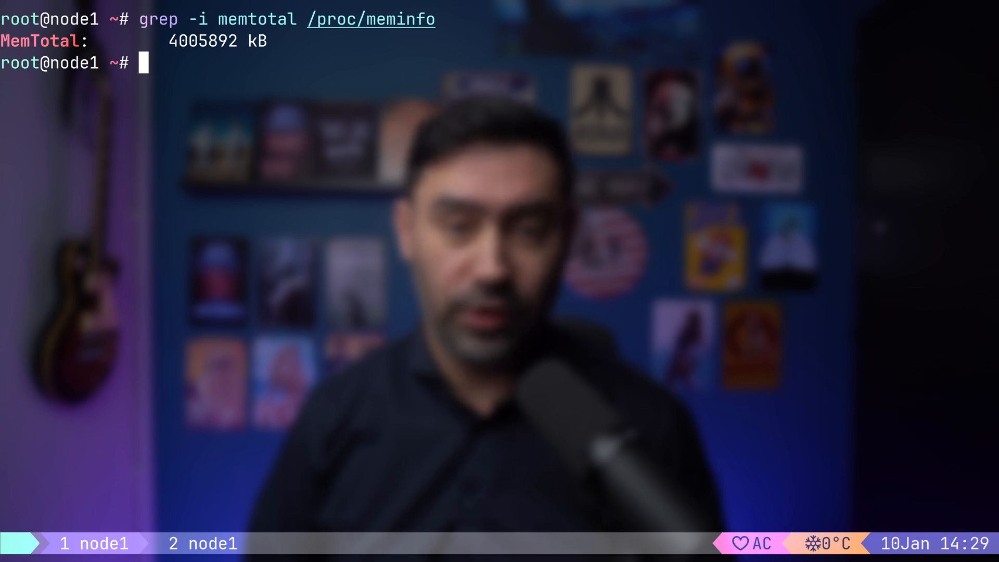
key("Return")
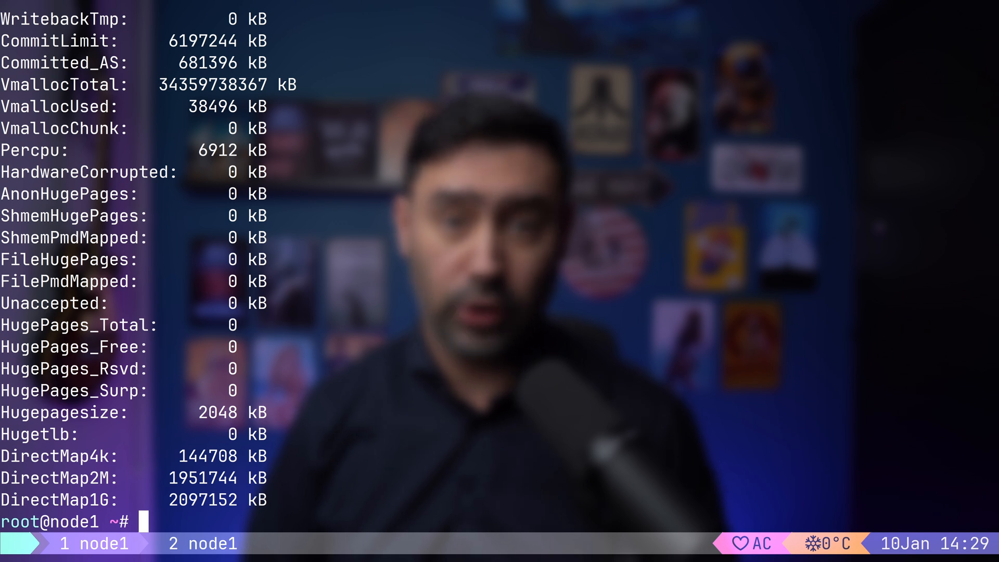
type("free -m")
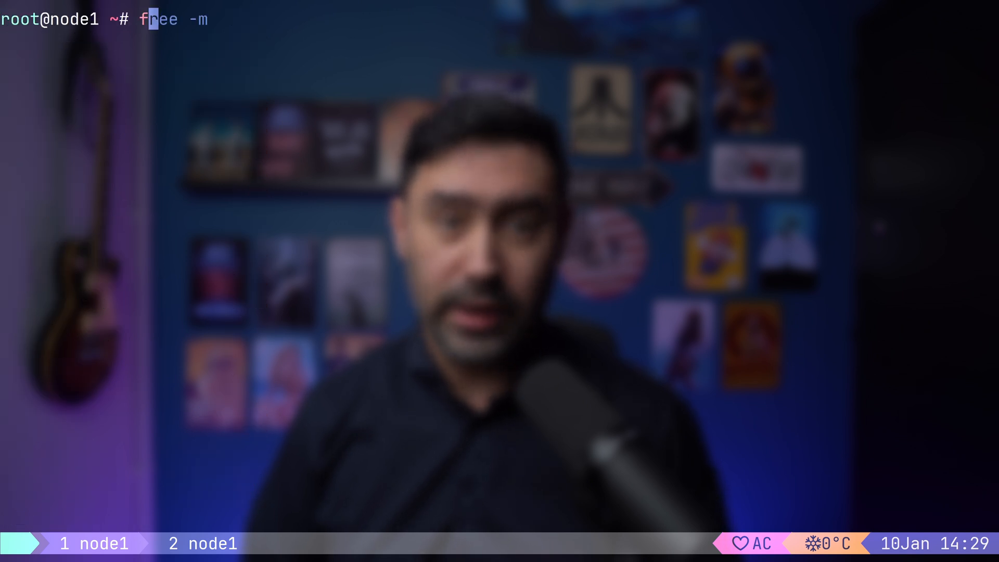
key("Return")
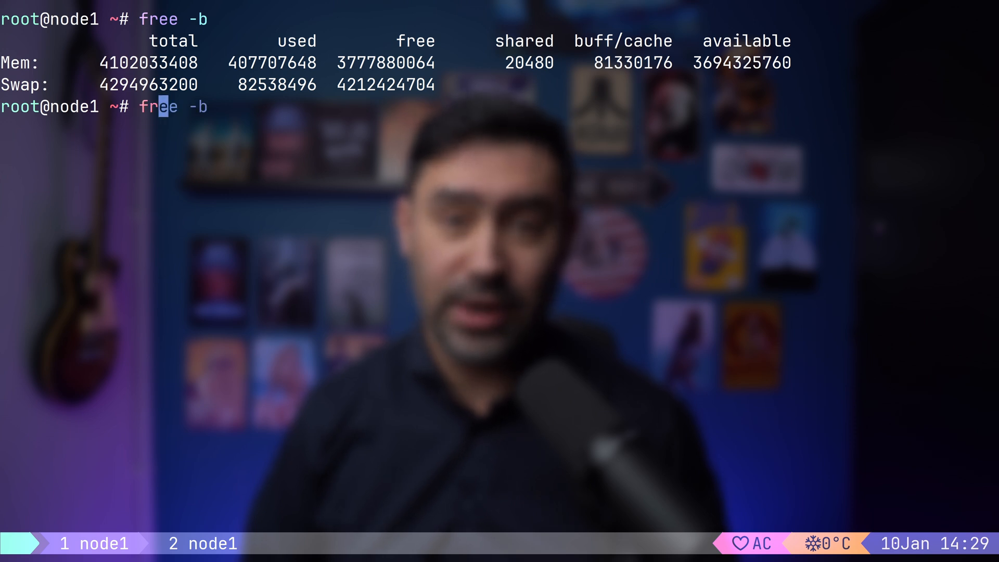
type("ee -m")
key("Return")
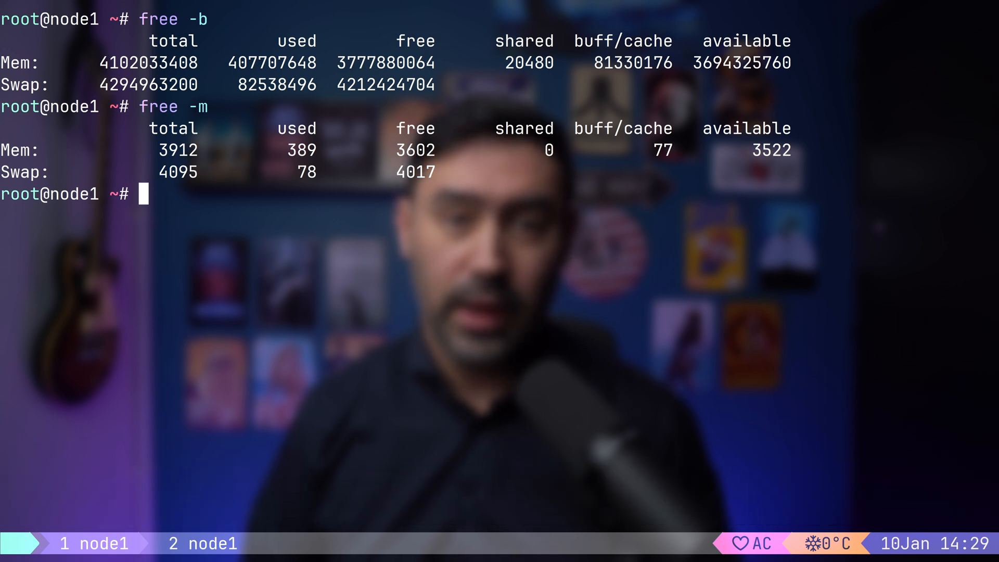
double_click(177, 150)
type("ls -lh file1G")
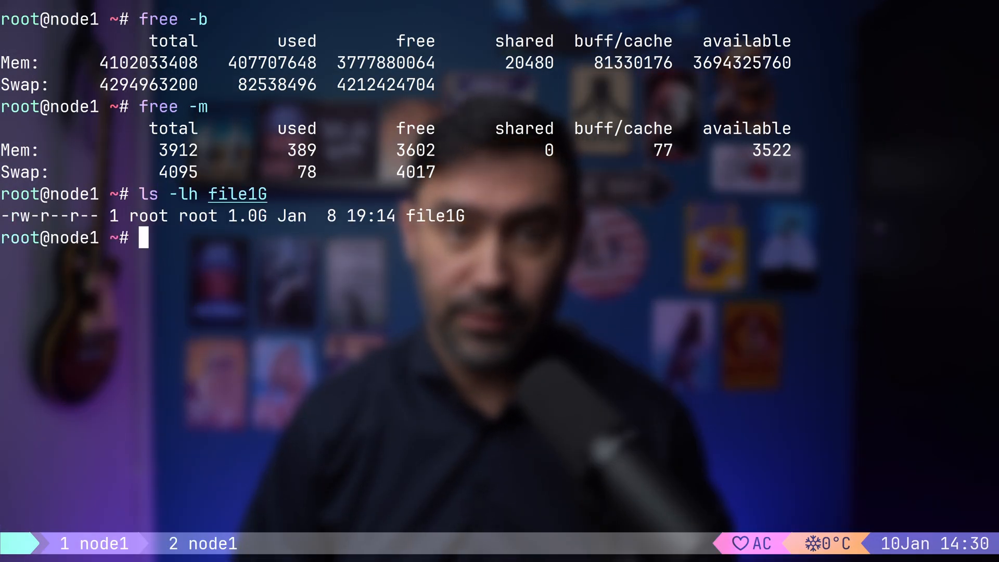
- Time dd reads of file1G with hyperfine before and after checking free -m shows the cache grown
type("hyperfine -r1 \"dd if=file1G of=/dev/null\"")
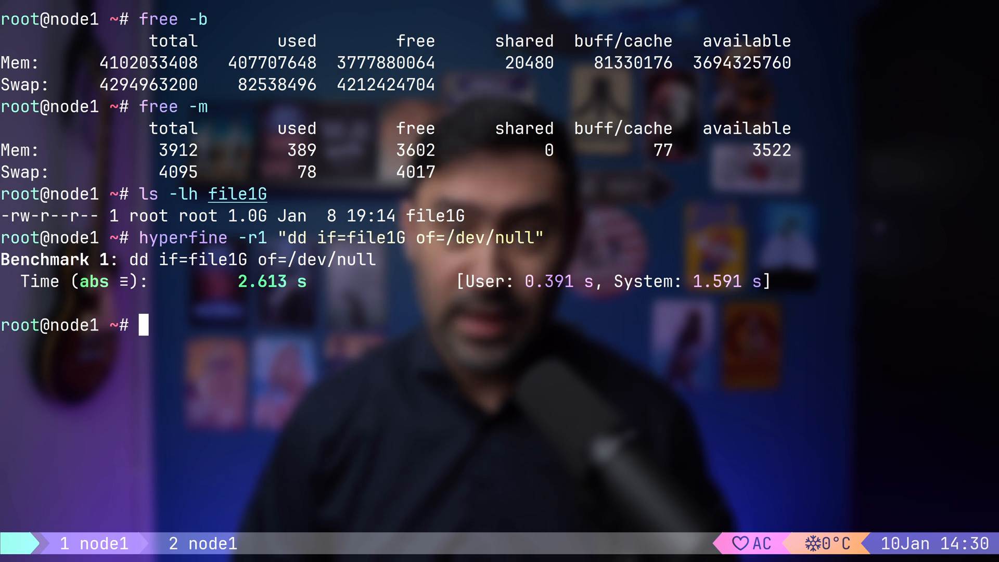
type("free -m")
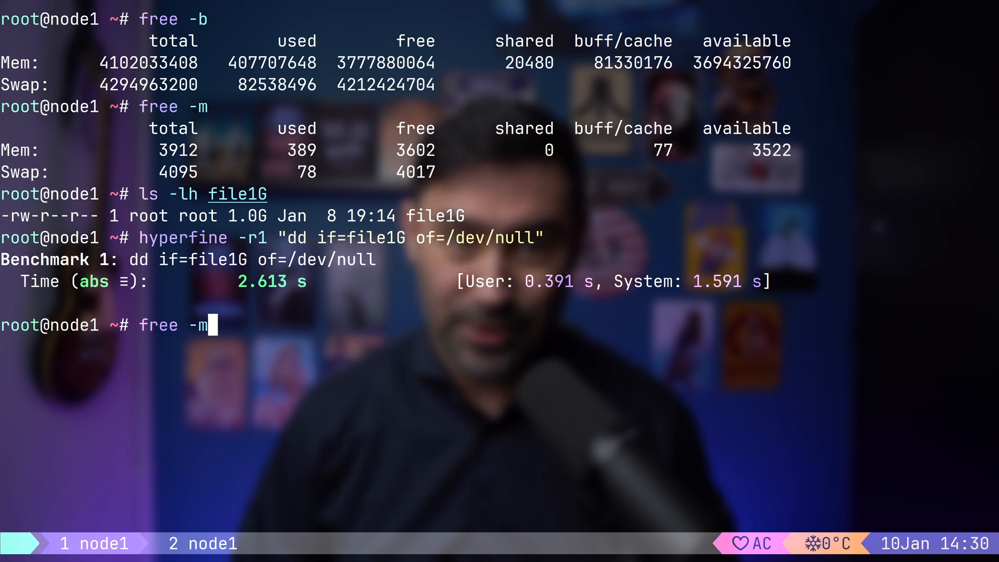
key("Return")
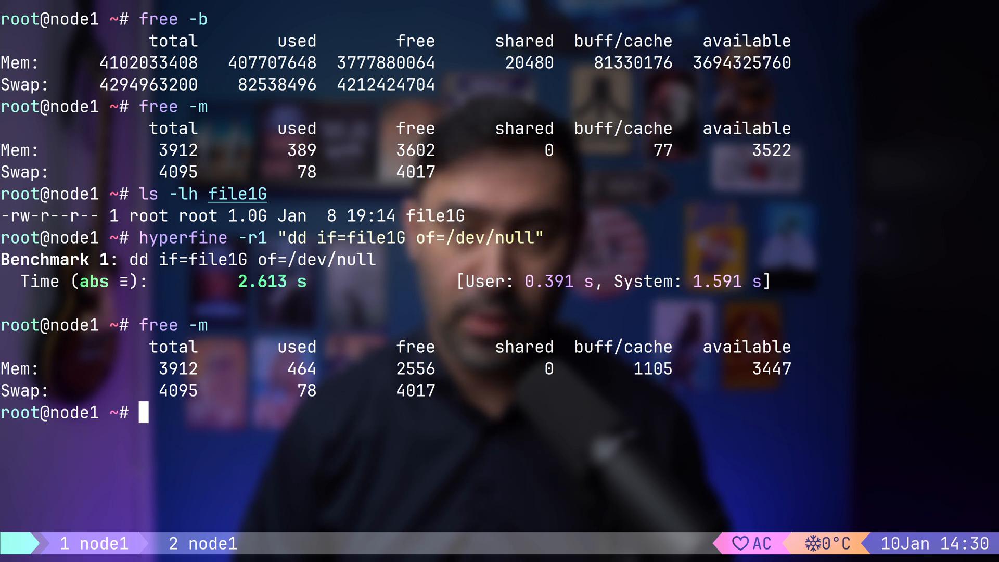
key("Return")
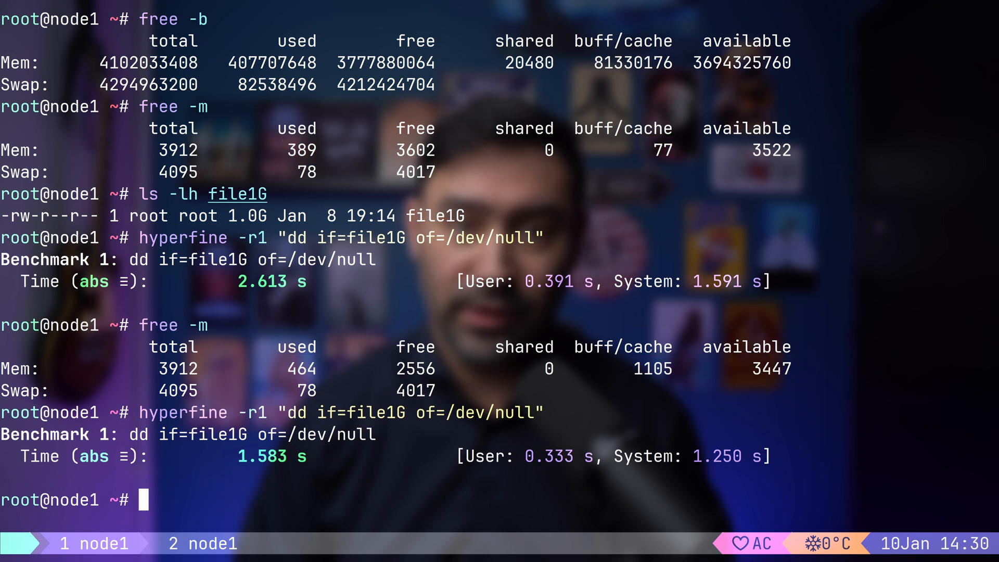
- Run stress-ng --vm 1 --vm-bytes 3G --vm-keep to push the page cache out of memory
type("stress-ng --vm 1 --vm-bytes 3G --vm-keep")
type("dd if=file1G of=/dev/null")
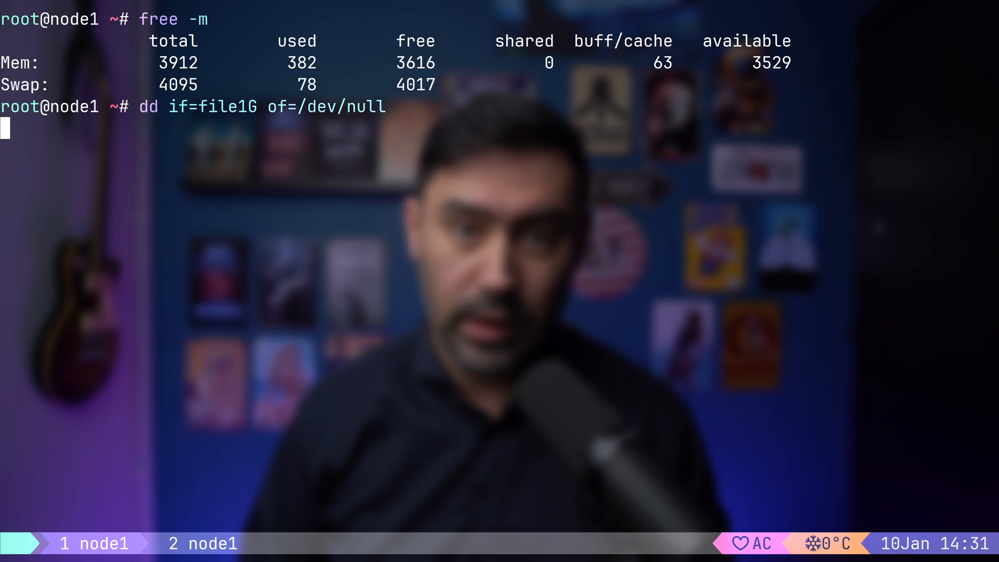
- Recall and run free -m to see buff/cache after the uncached read
key("Return")
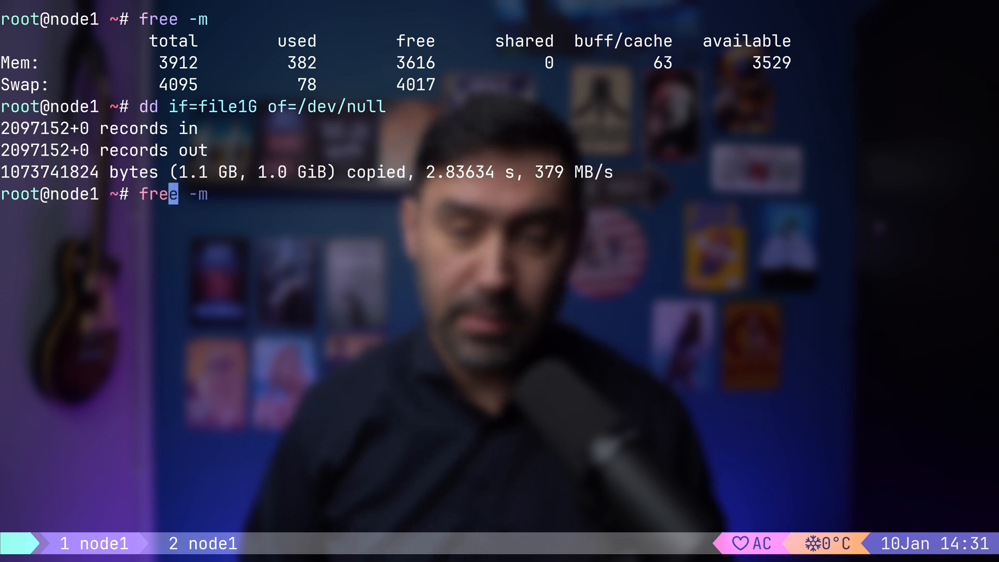
key("Return")
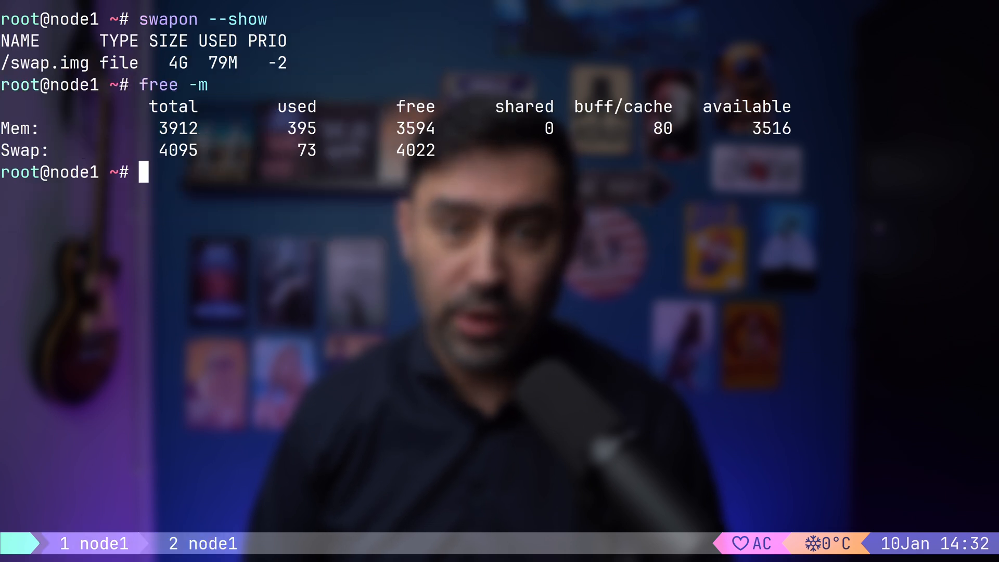
type("htop")
type("sysctl vm.swappines")
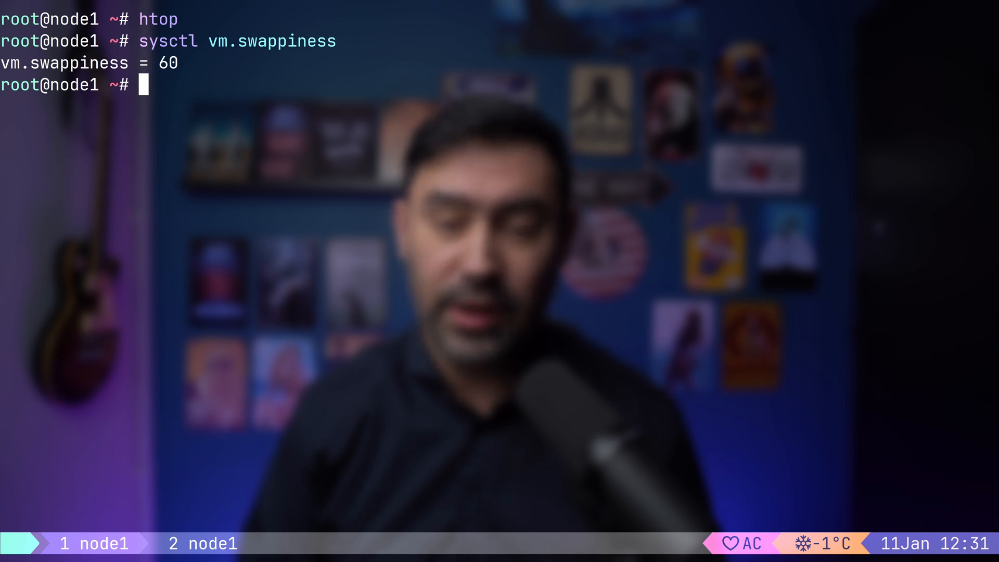
- Enter sysctl -w vm.drop_caches=3 at the root prompt without running it yet
type("sysctl -w vm.drop_caches=3")
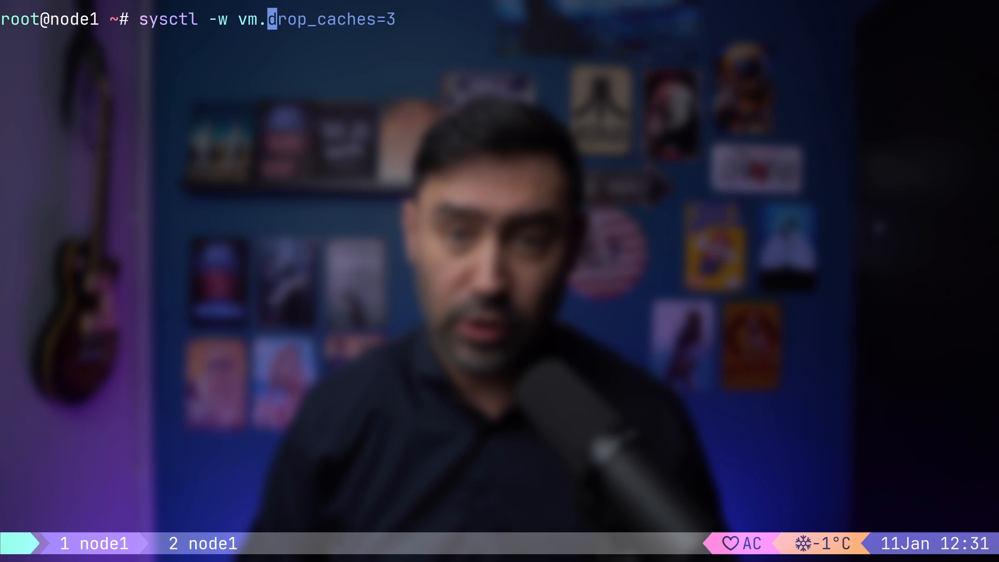
- Set vm.overcommit_memory=1 via sysctl and bring up htop to watch the allocation
type("overcommit_memory=1")
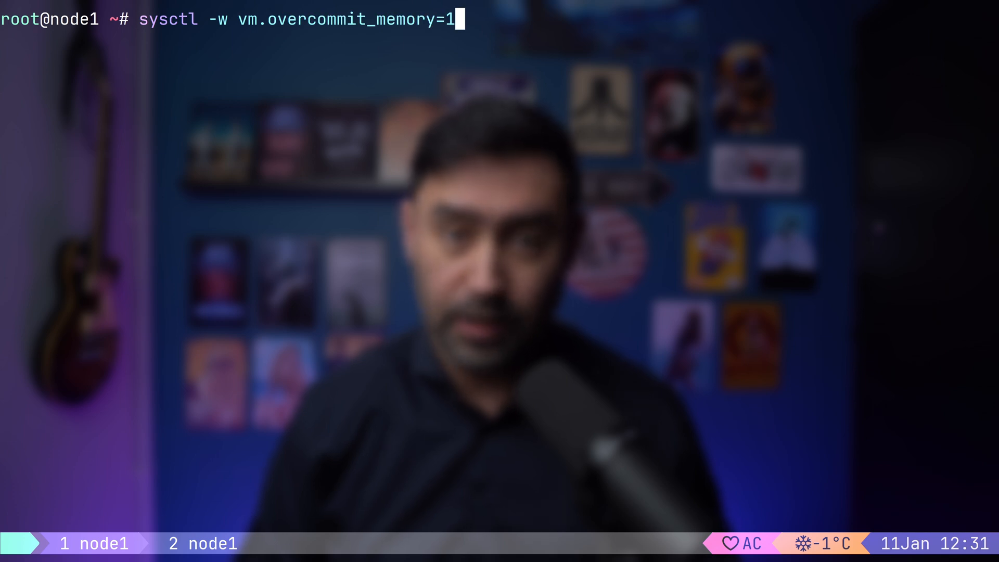
key("Return")
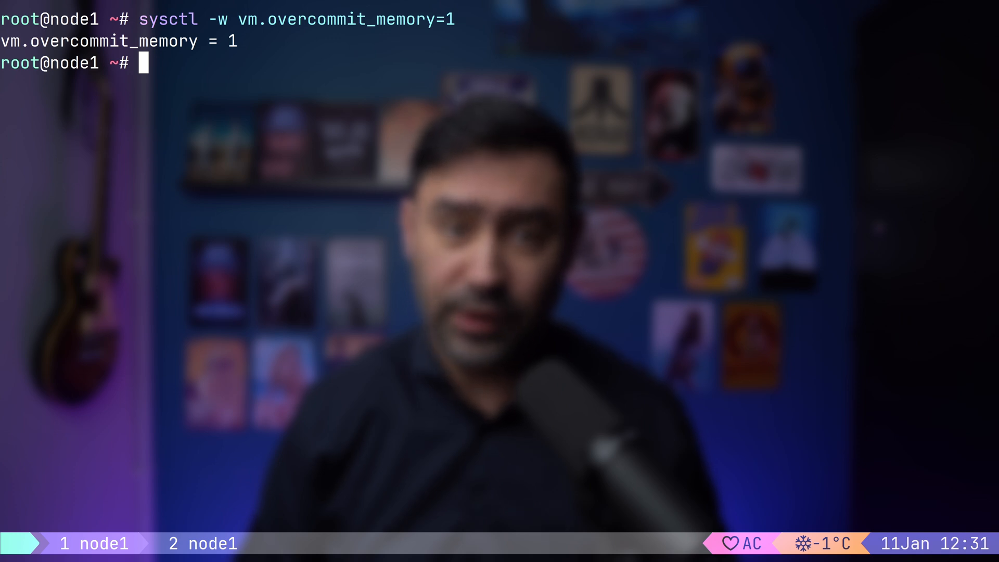
type("htop")
type("./allocmem 8000")
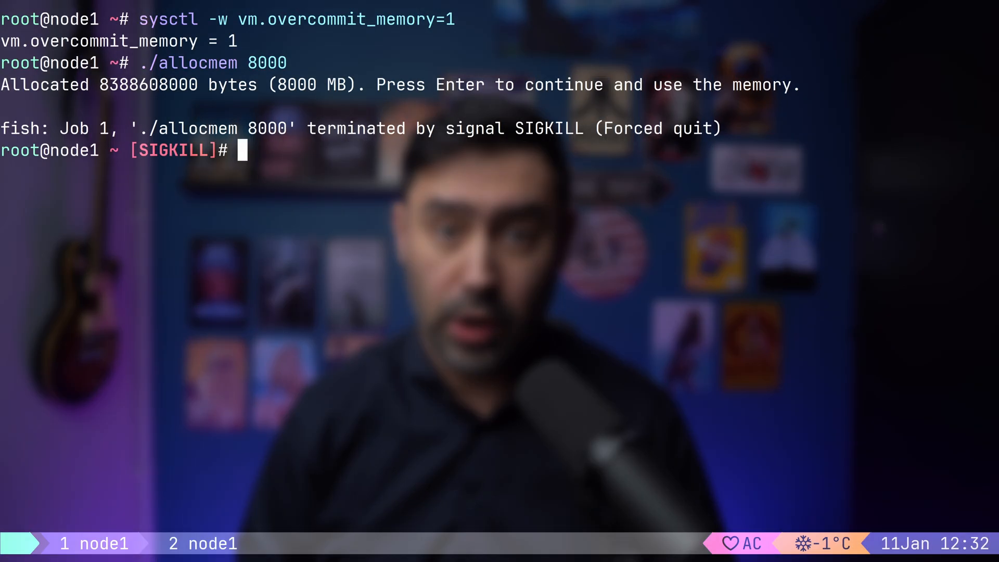
- Check dmesg, apply vm.overcommit_memory=2 and run ./allocmem 8000 to see malloc fail
type("dmesg")
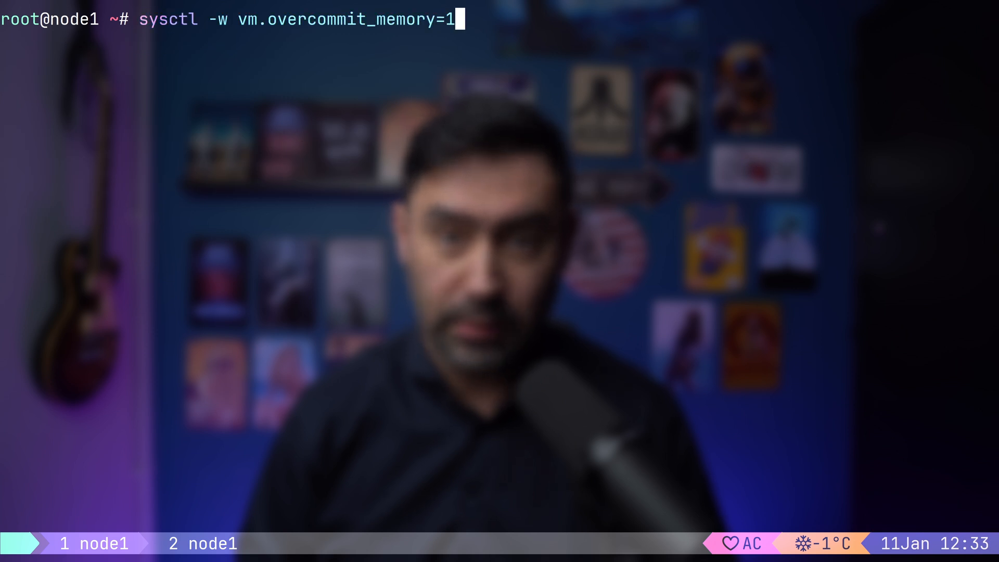
type("2")
key("Return")
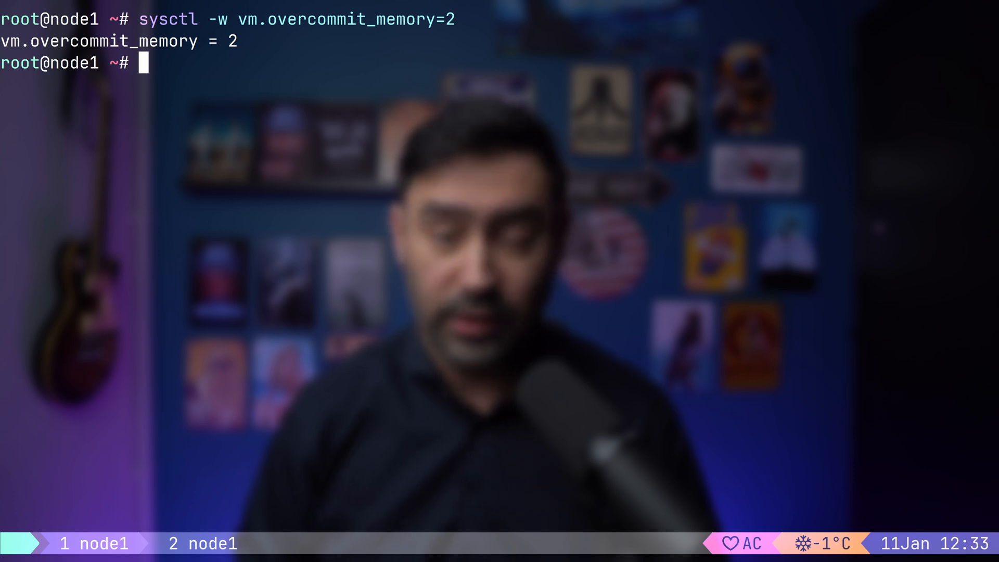
type("./allocmem 8000")
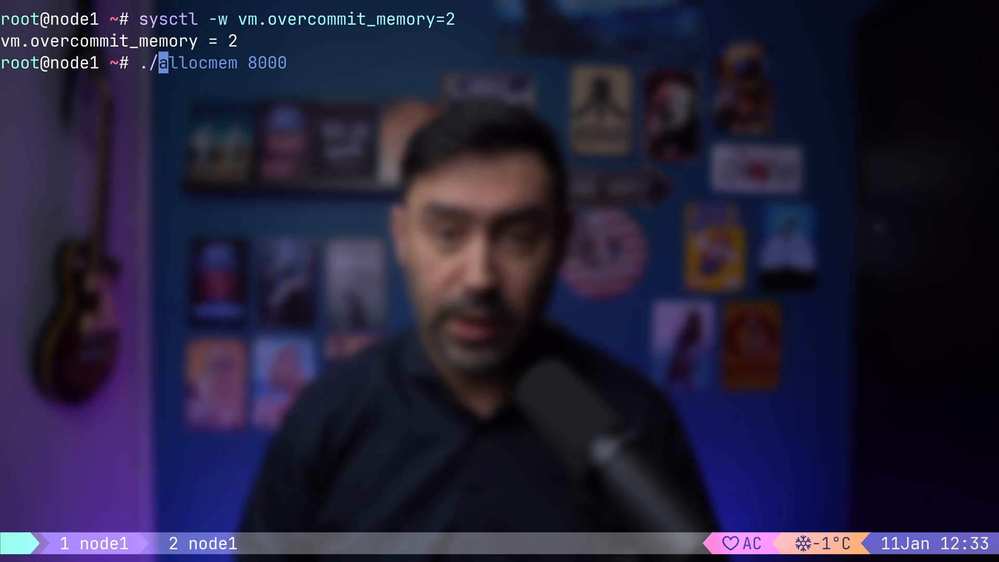
key("Return")
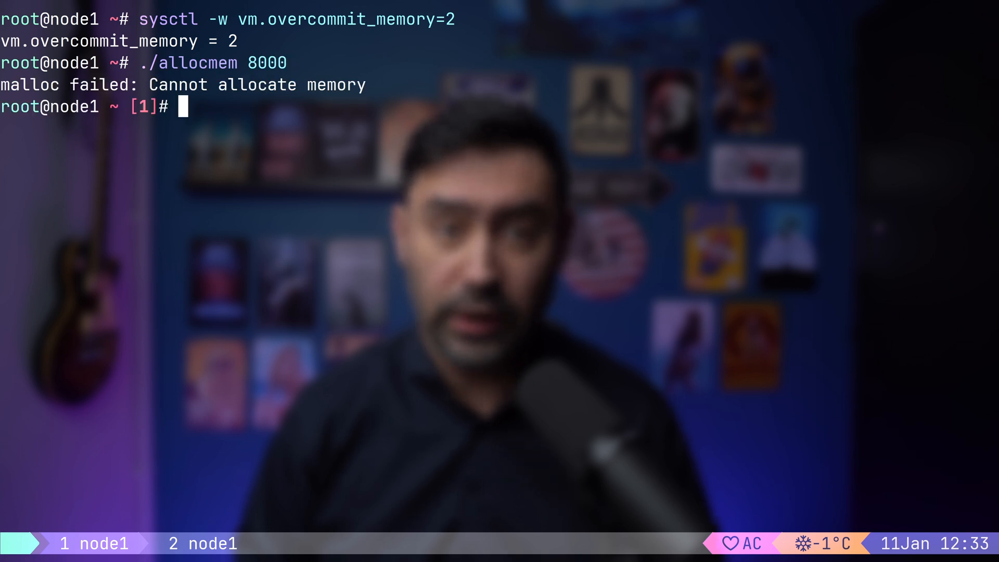
type("sysctl -w vm.overcommit_memory=2")
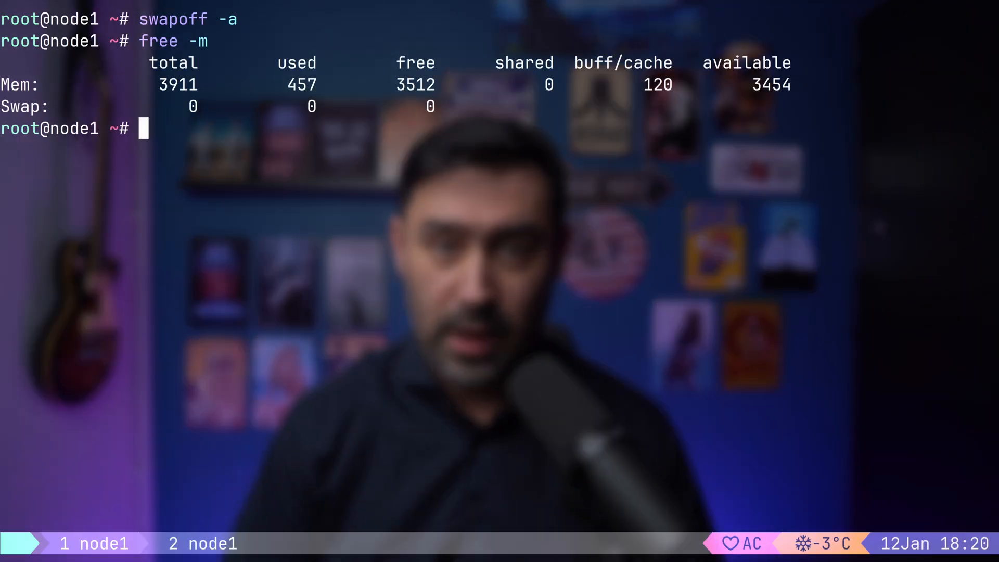
- Reload systemd and run systemctl edit --force --full mem.slice to create the new unit
type("systemctl daemon-reload")
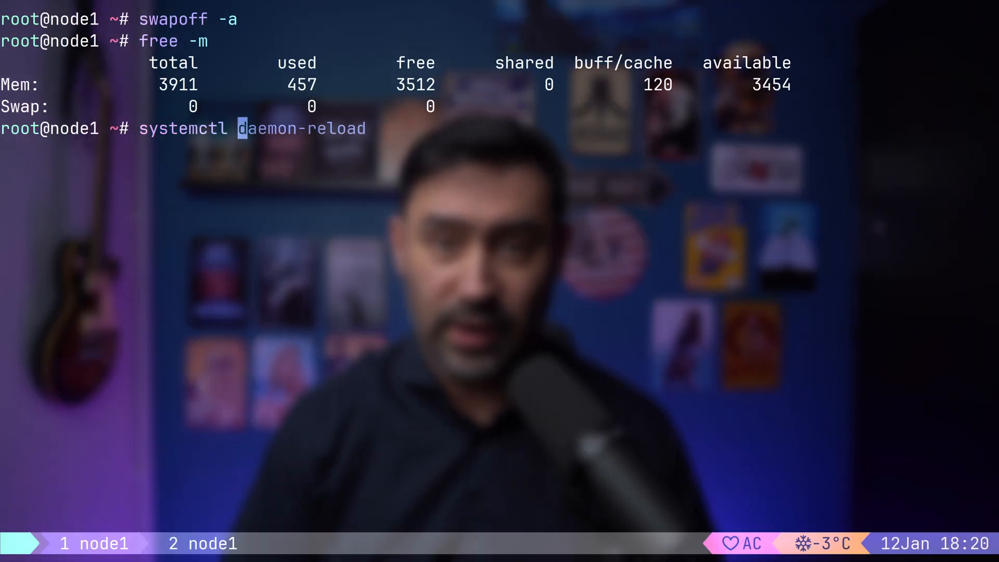
type("edit --force --full mem.slice")
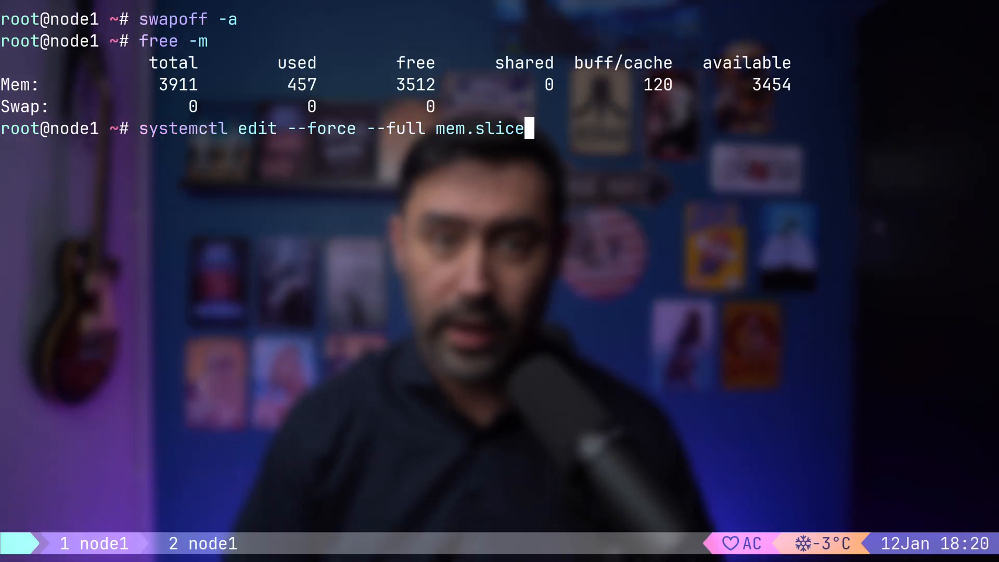
double_click(321, 129)
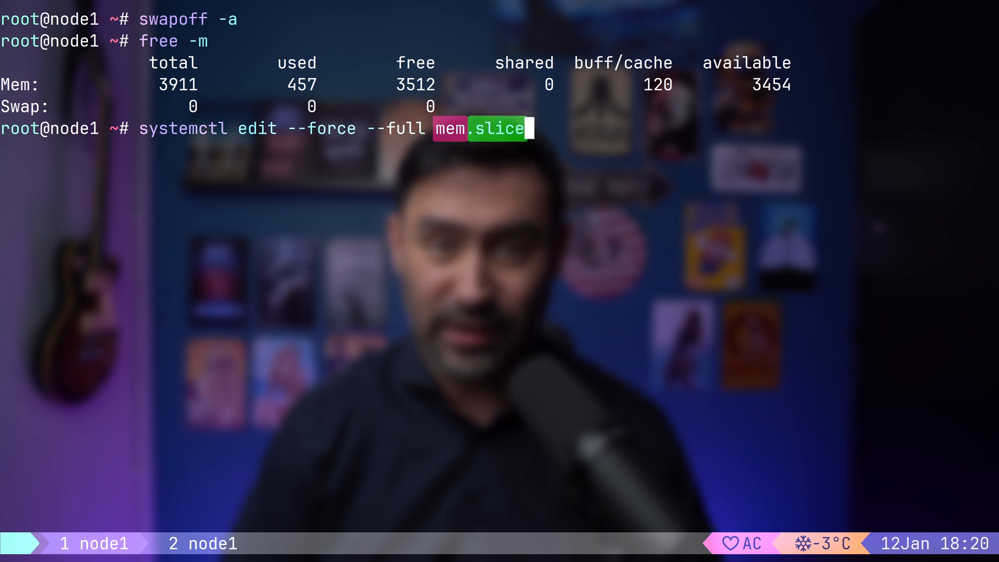
key("Return")
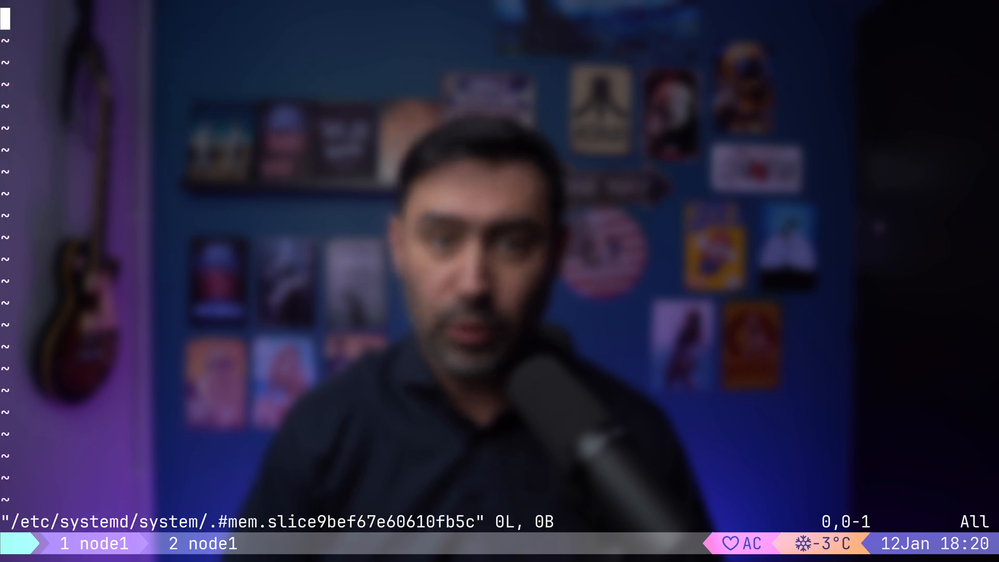
- Write a [Unit] Description and MemoryMax=1000M into the mem.slice unit file
type("[Unit]")
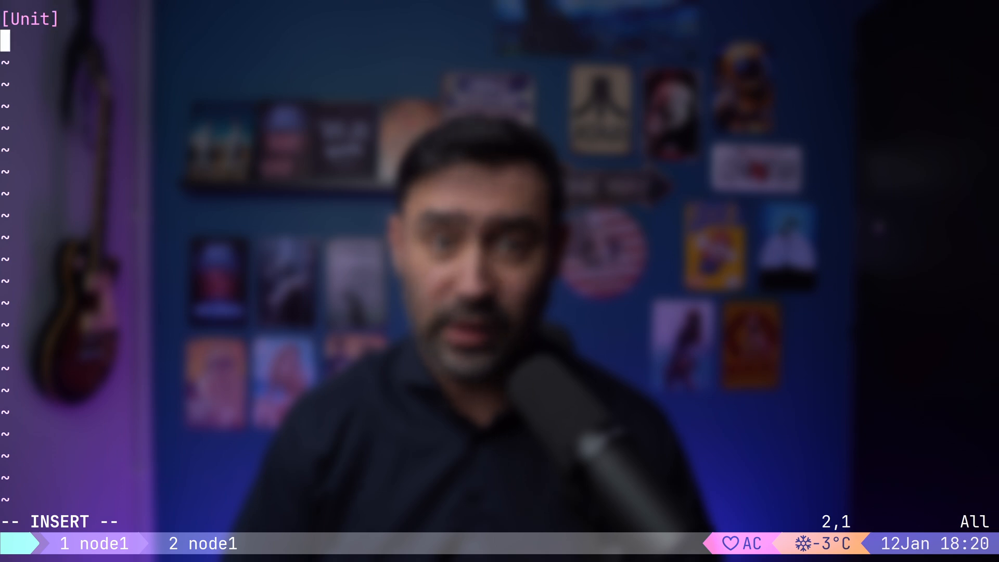
type("Description=Memory limit")
type("[Slice")
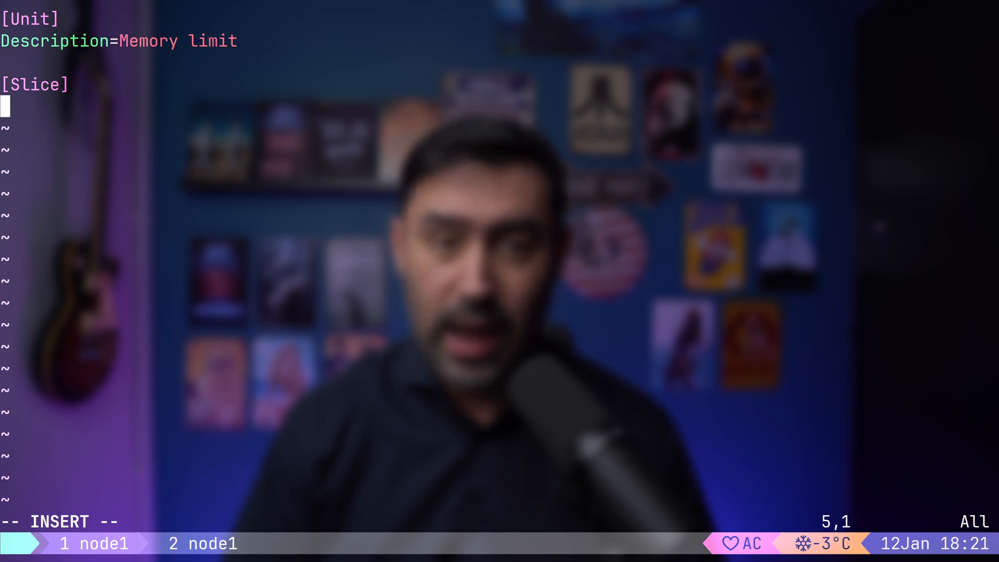
type("MemoryMax")
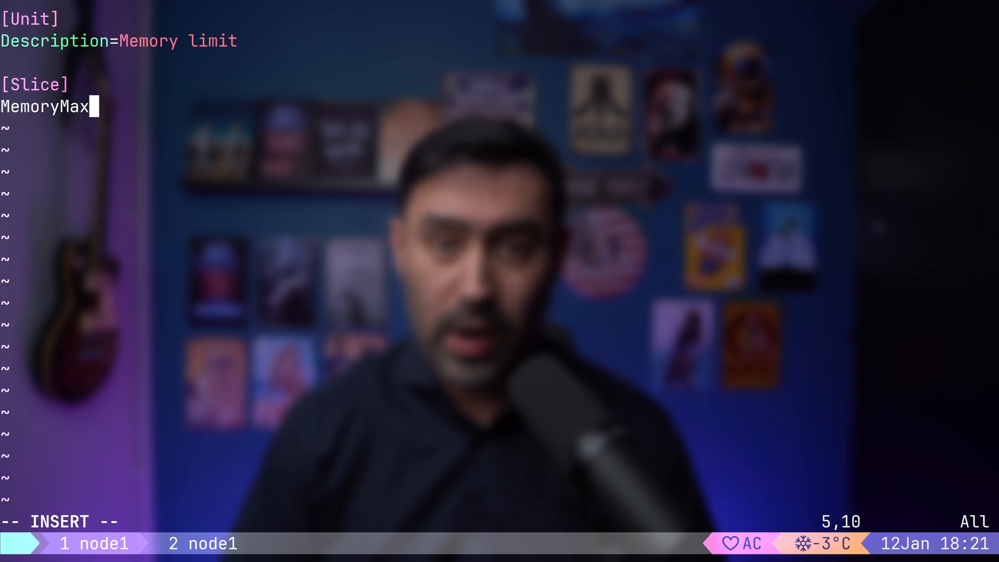
type("=1000M")
type("systemc")
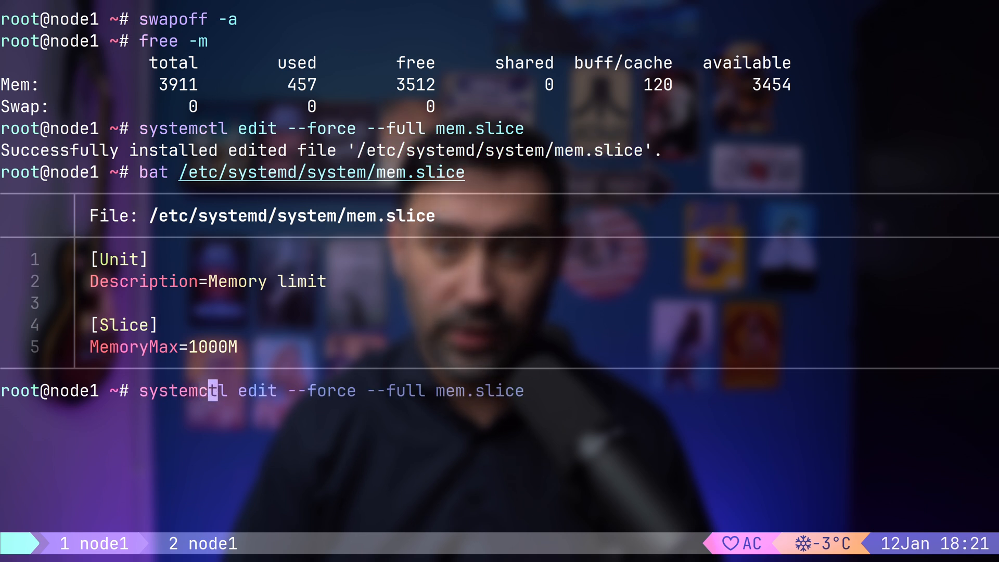
- Start mem.slice and memleak, then watch -n1 systemctl status memleak
key("Return")
type("watch -n1 \"systemctl status memleak\"")
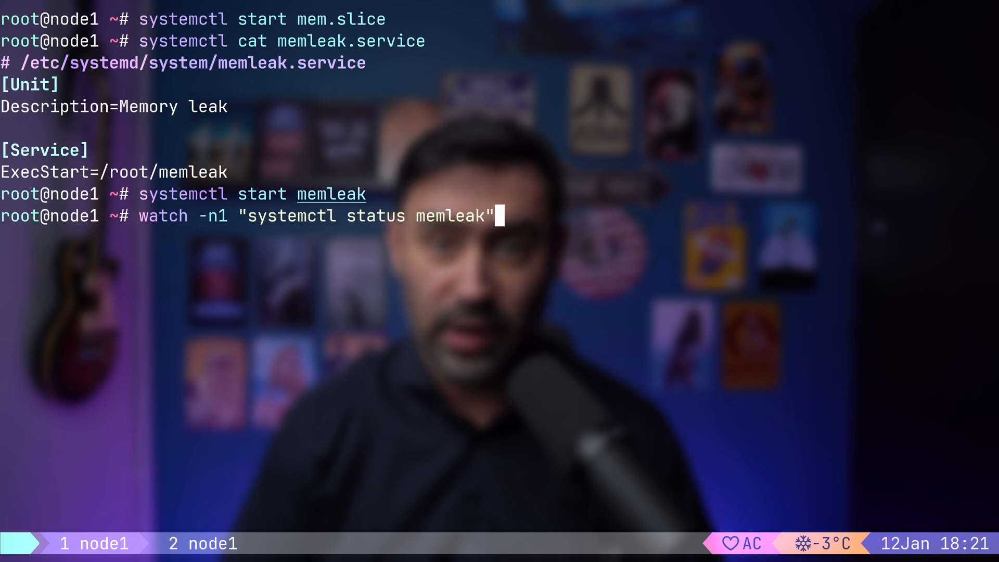
key("Return")
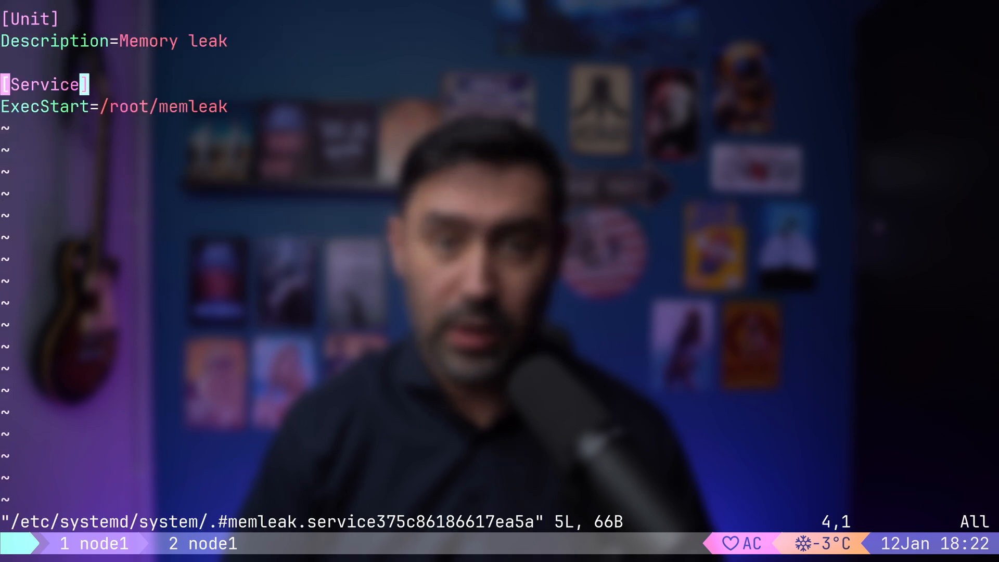
- Add Slice=mem.slice under [Service] in the memleak unit file
type("Slice=")
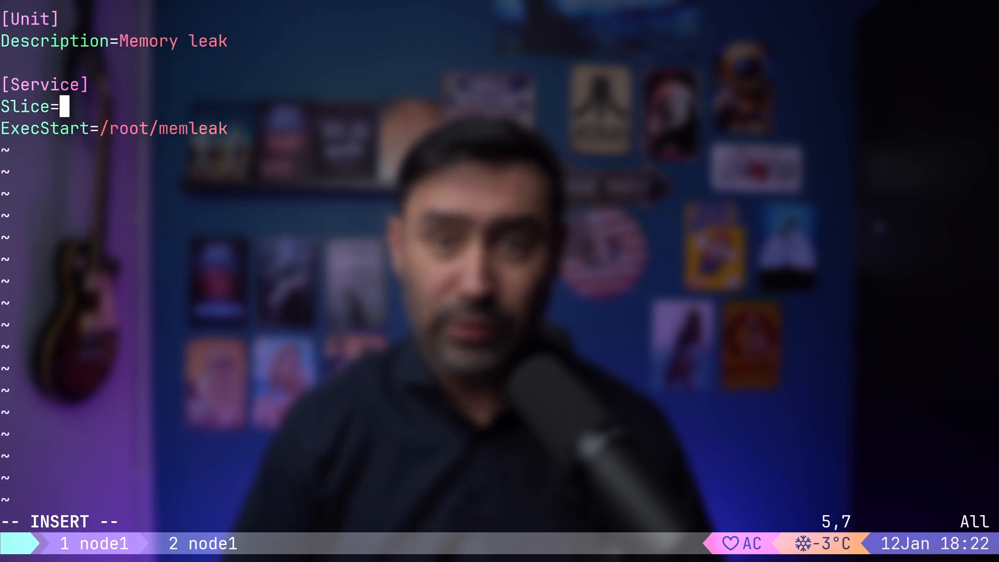
type("mem.slice")
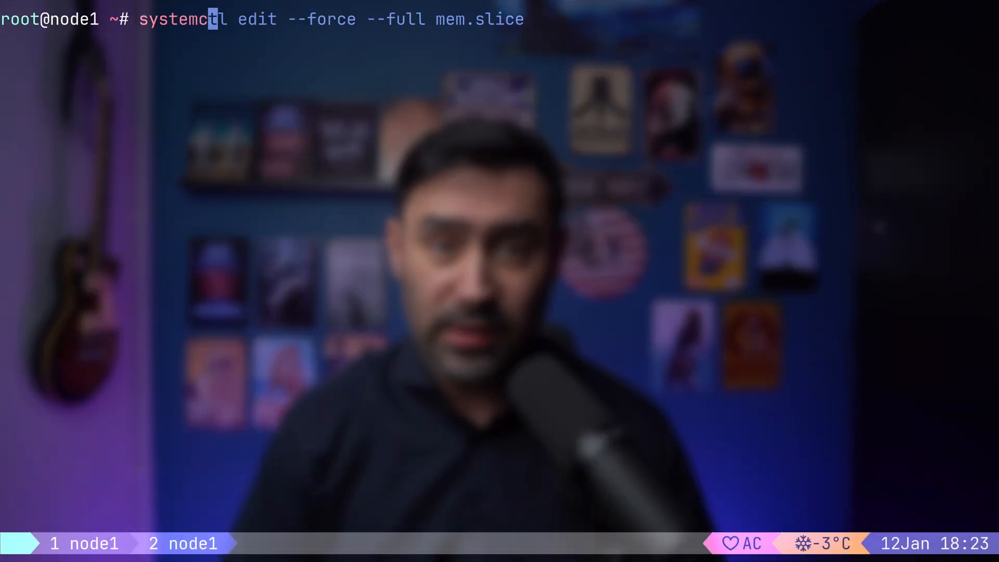
- Reload systemd and show current memory and swap usage with free -m
key("Return")
type("free -m")
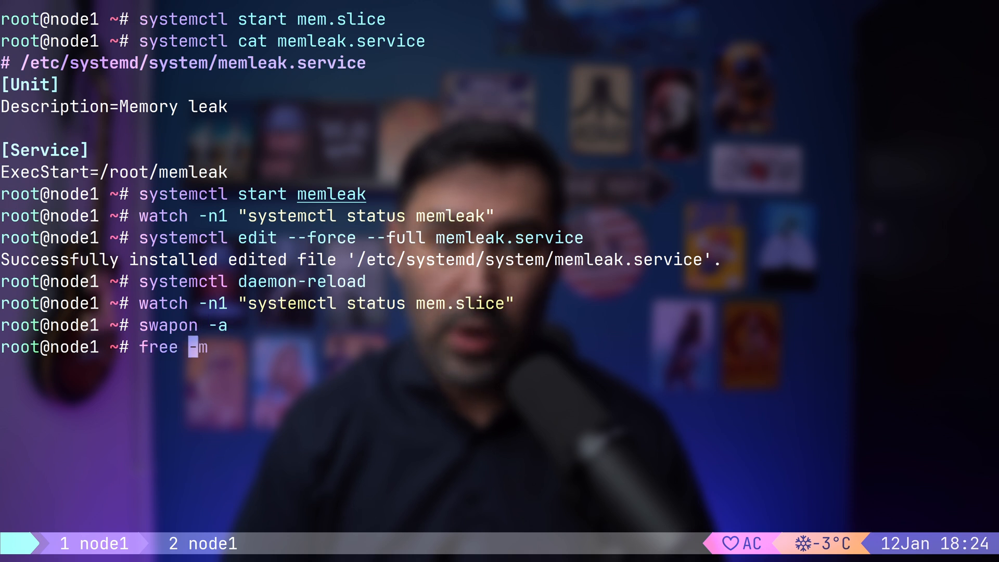
key("Return")
type("Mem")
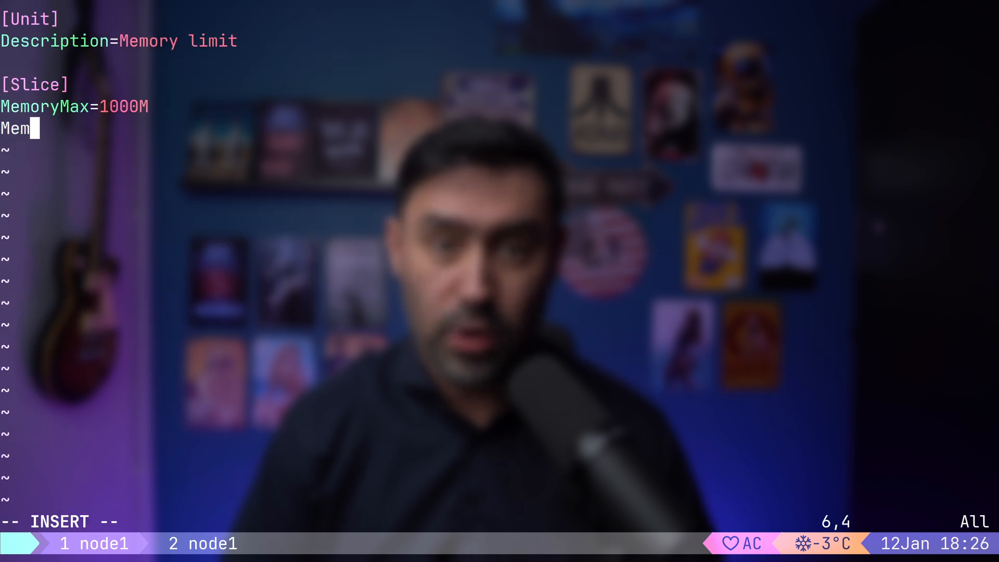
- Add MemorySwapMax=500M below MemoryMax=1000M in mem.slice
type("orySwapMax")
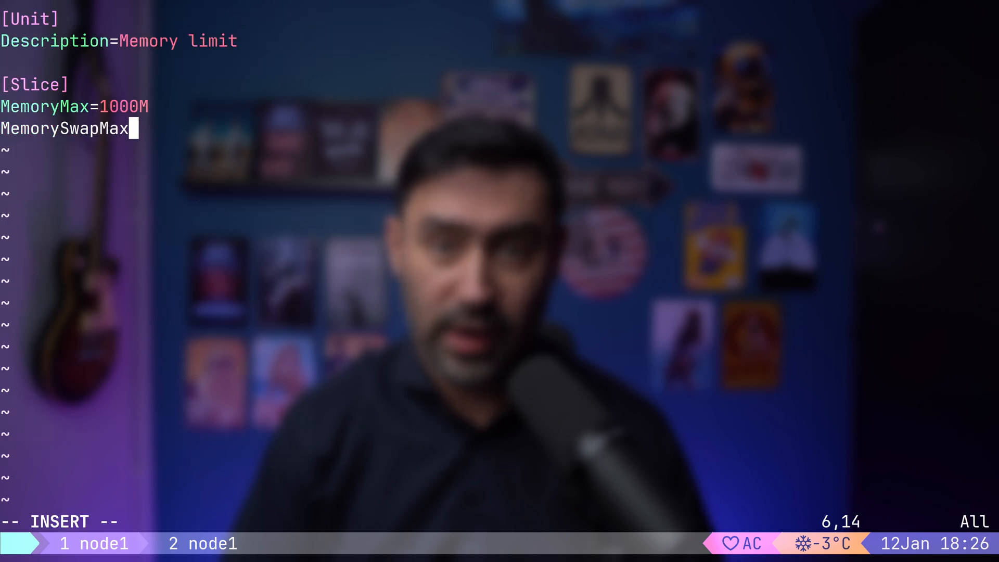
type("=500M")
type("sys")
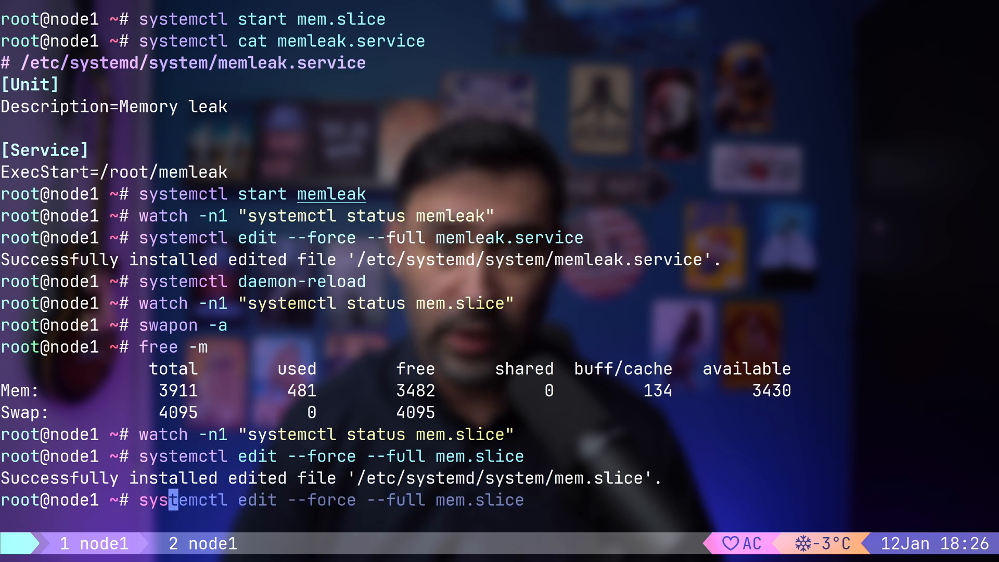
- Run swapoff -a to disable swap again
type("swapoff -a")
key("Return")
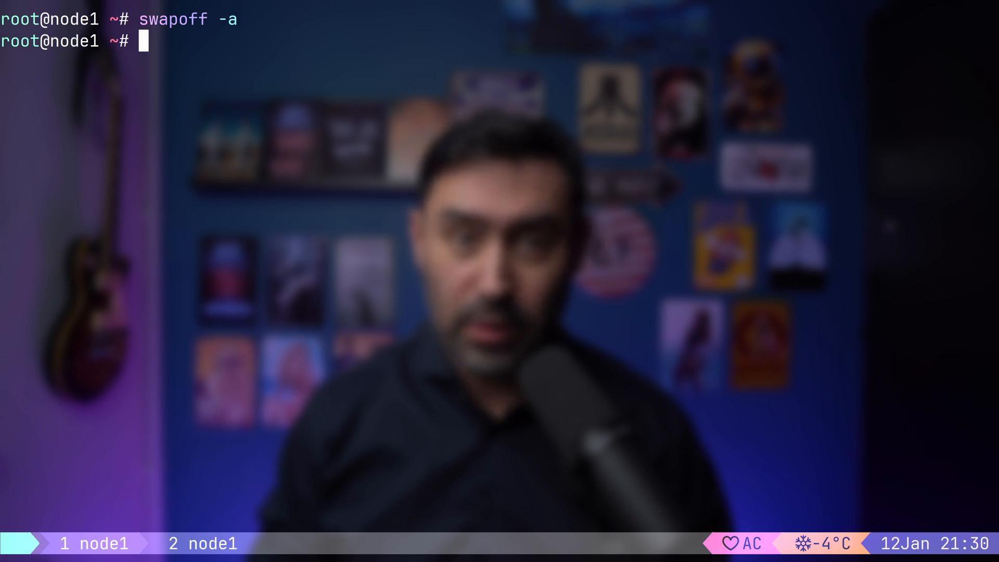
- Reopen mem.slice with systemctl edit --force --full and begin a third Memory directive
type("systemctl edit --force --full mem.slice")
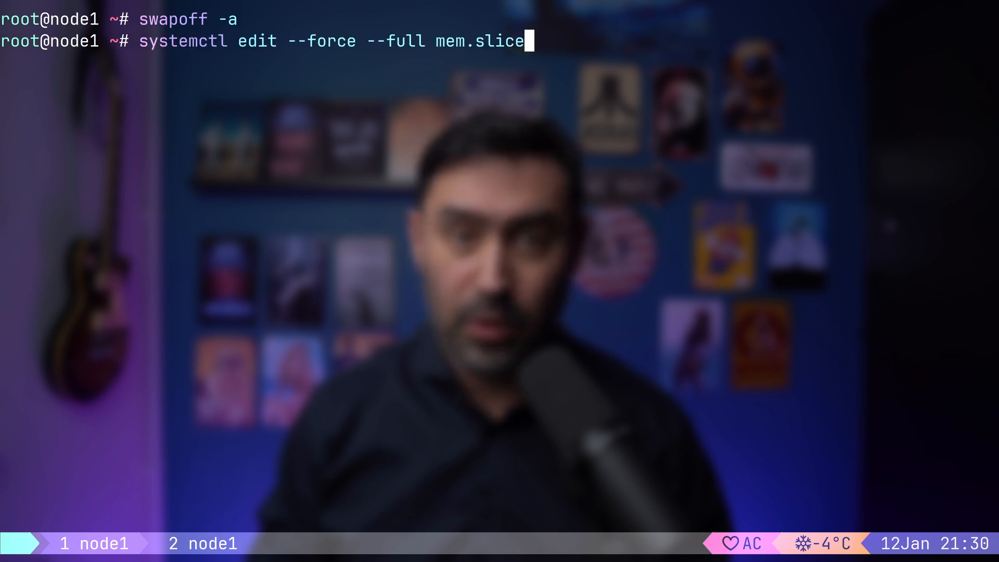
key("Return")
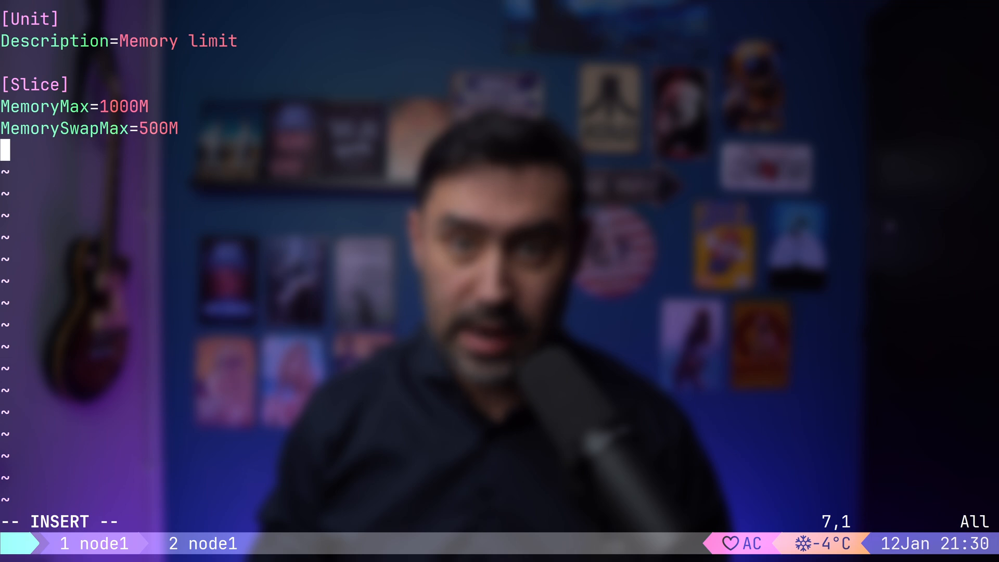
type("Memory")
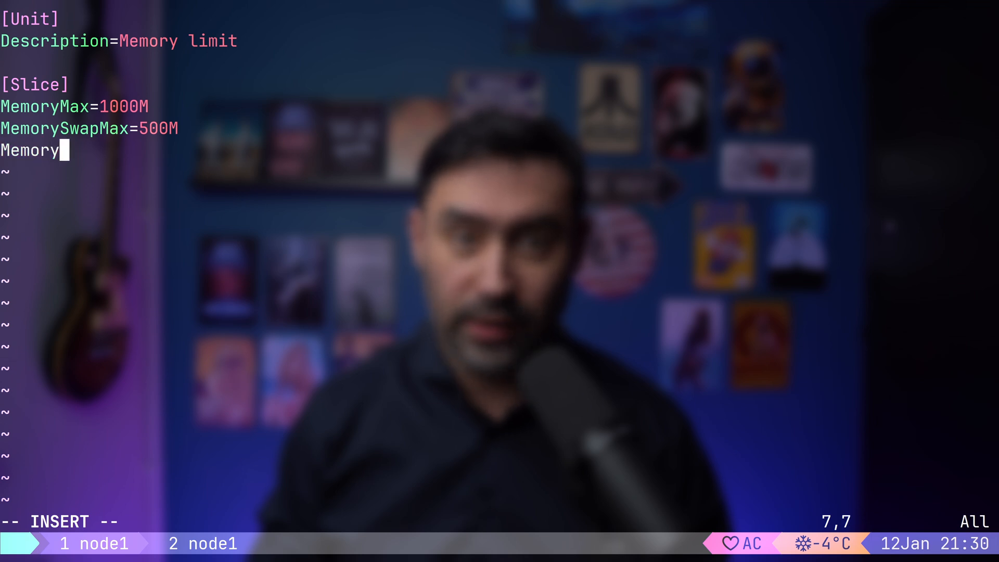